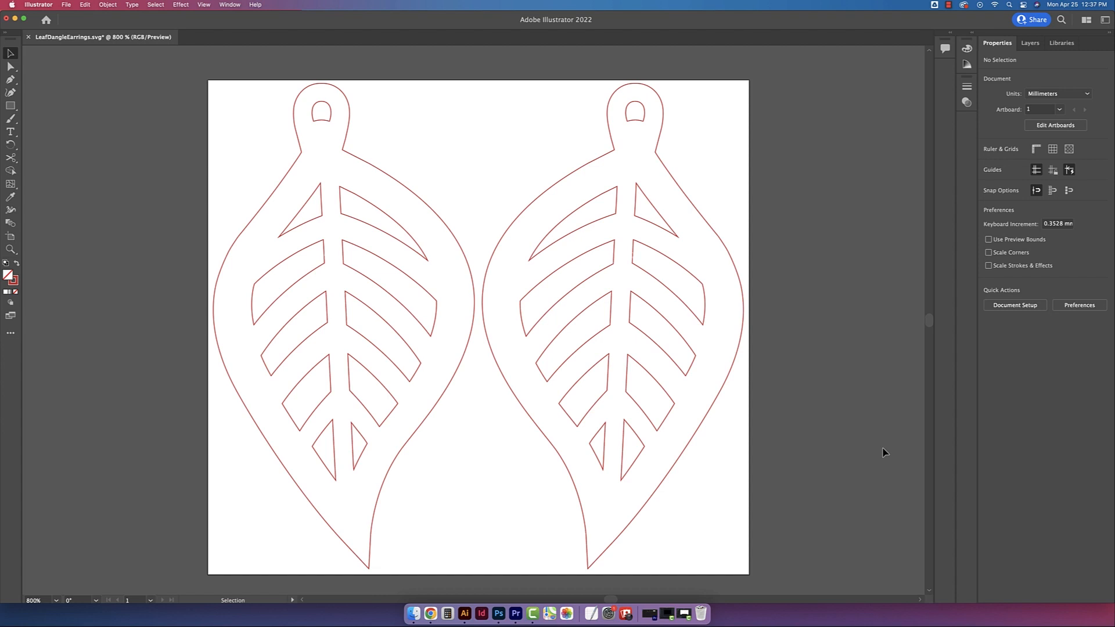
mouse_move(738, 439)
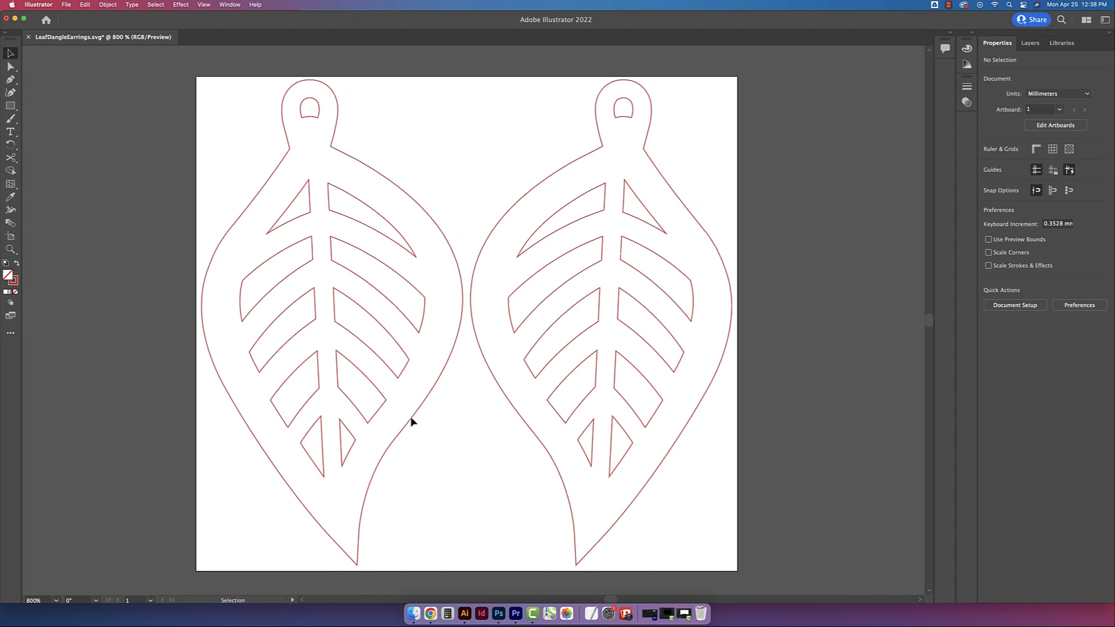
Switch the document units to inches, showing the left leaf at about 0.69 by 1.11 in
click(321, 284)
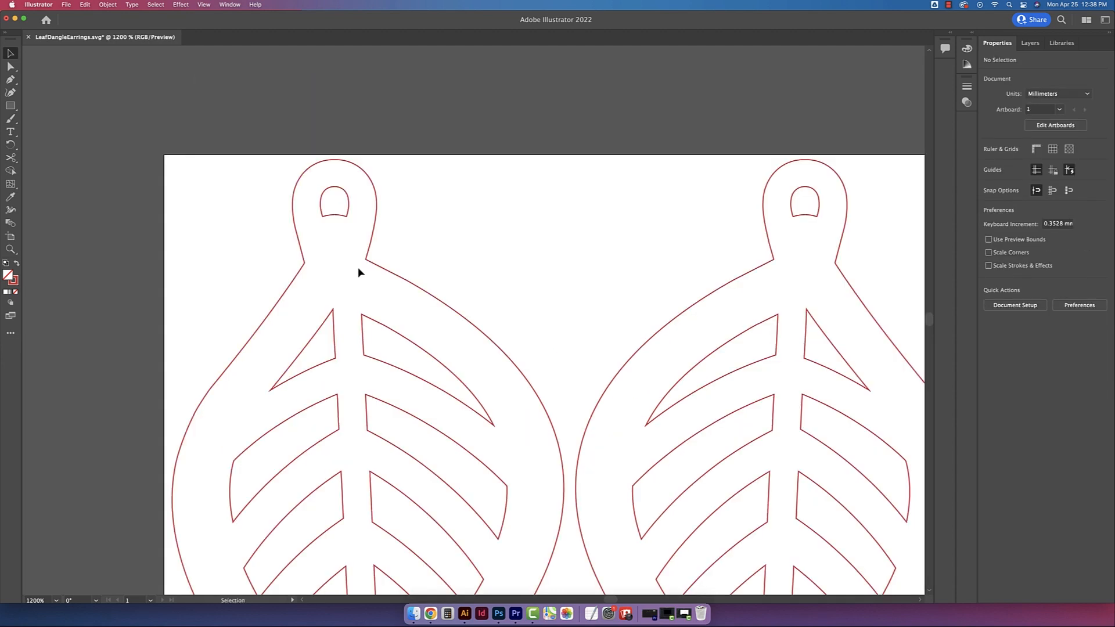
mouse_move(307, 204)
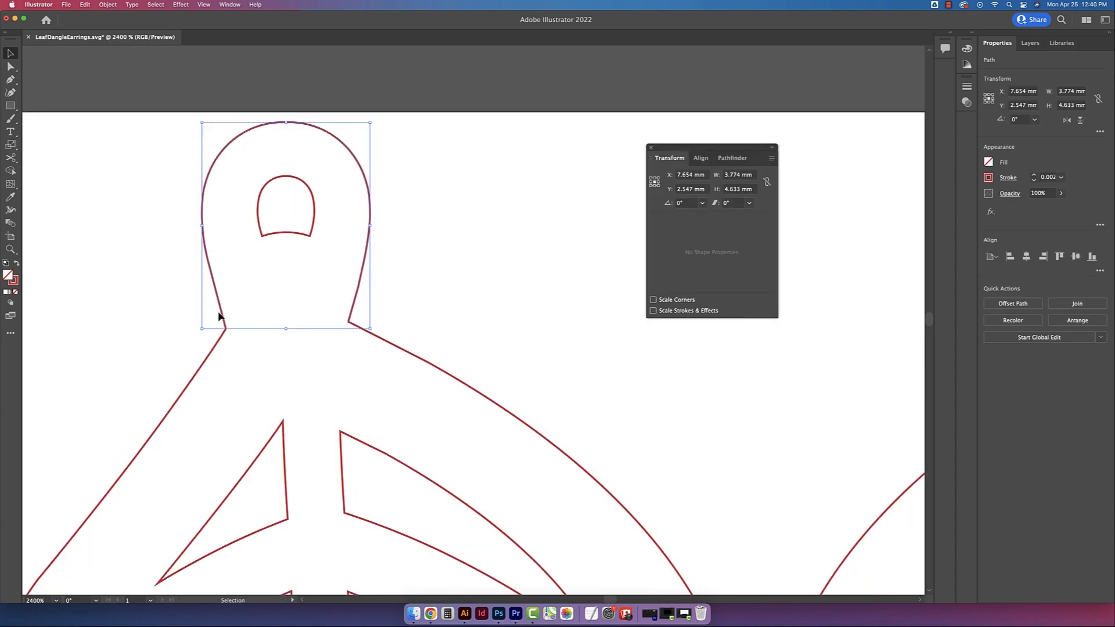
mouse_move(289, 262)
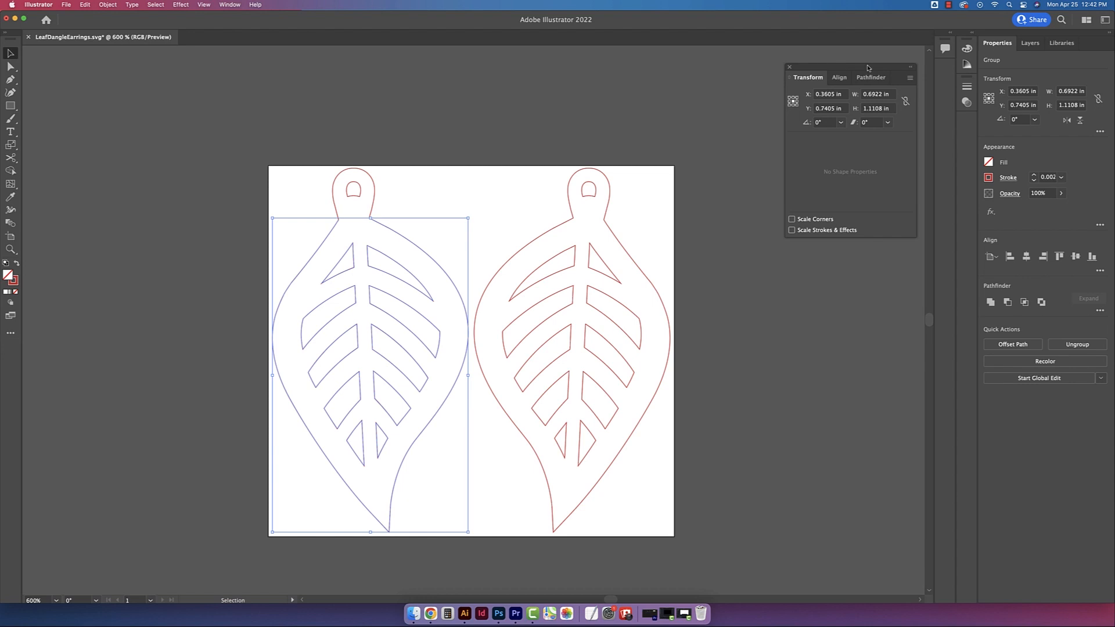
Save the design to the Desktop as LeafDangleEarrings.svg using artboards, SVG 1.1 at 3 decimal places
click(66, 5)
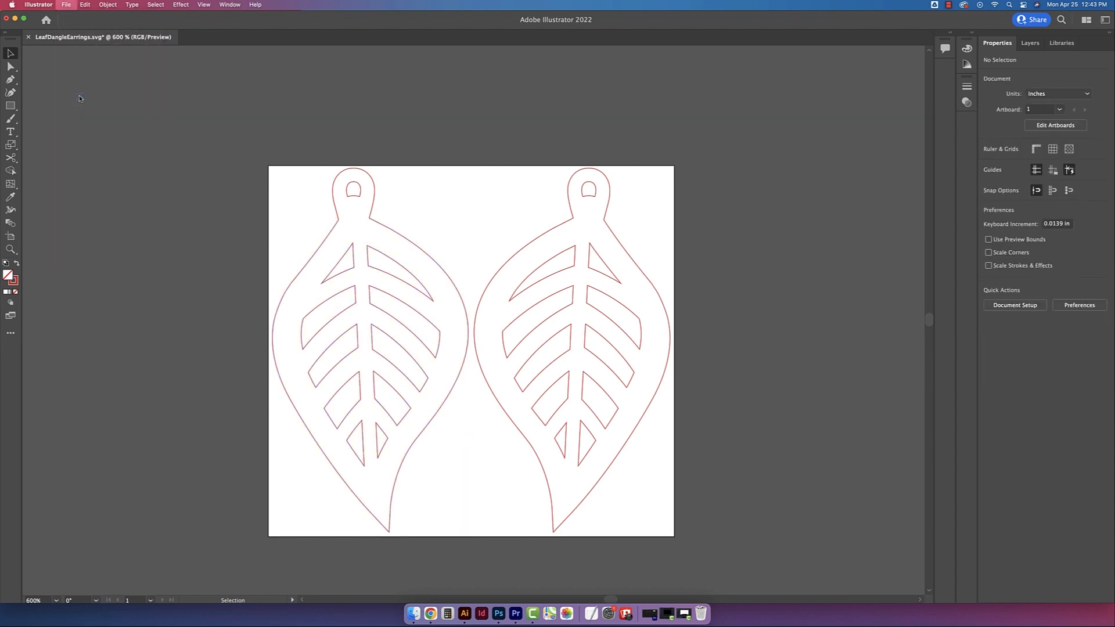
click(65, 5)
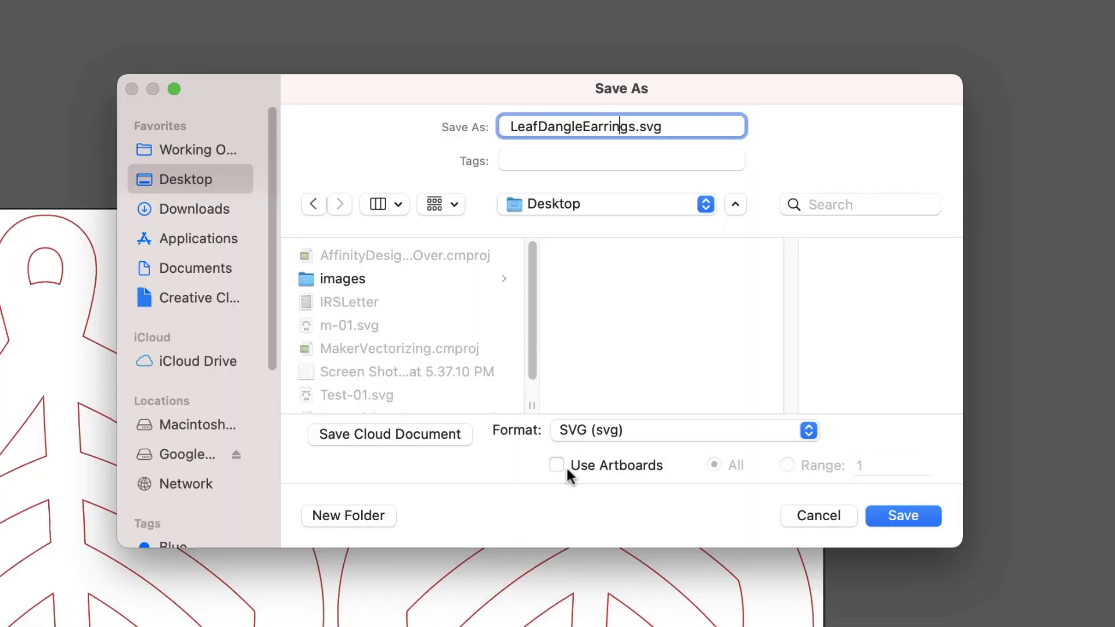
click(556, 465)
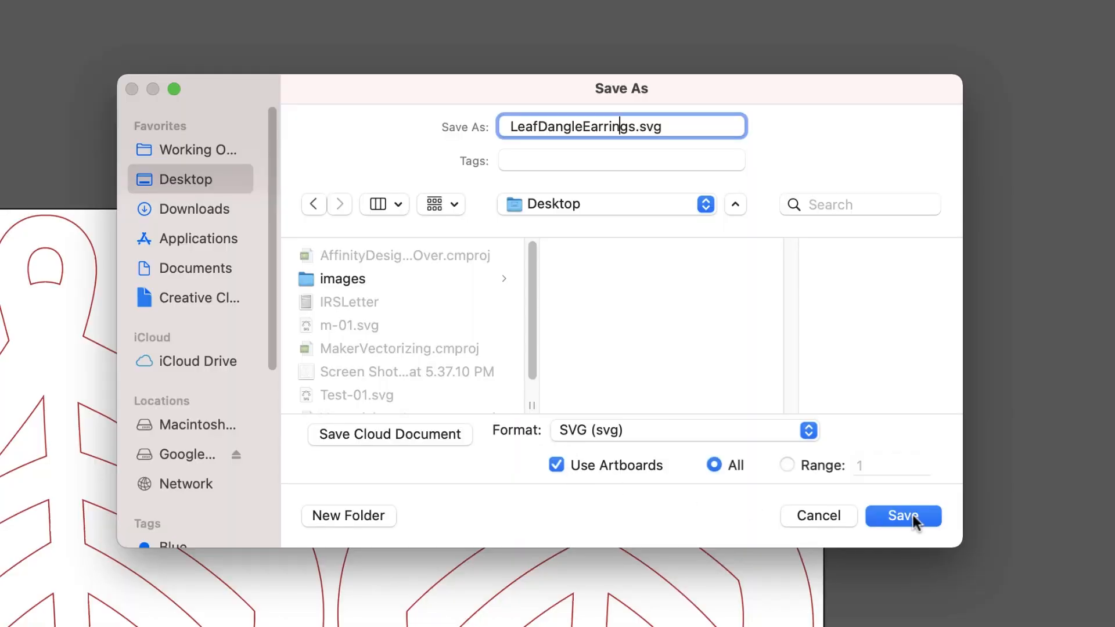
click(902, 515)
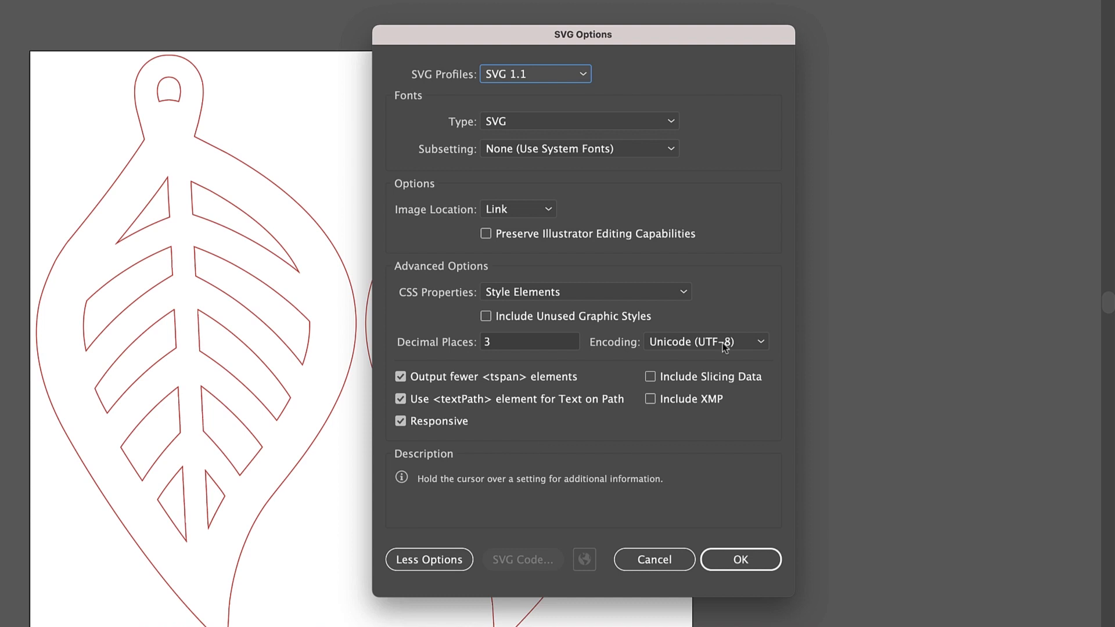
mouse_move(415, 355)
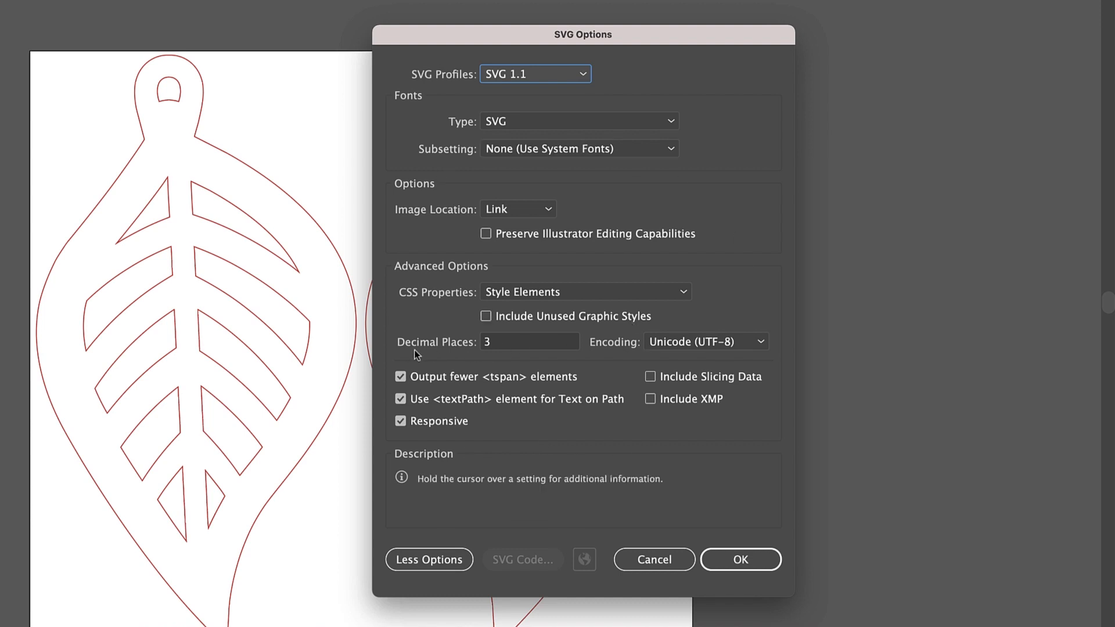
mouse_move(529, 352)
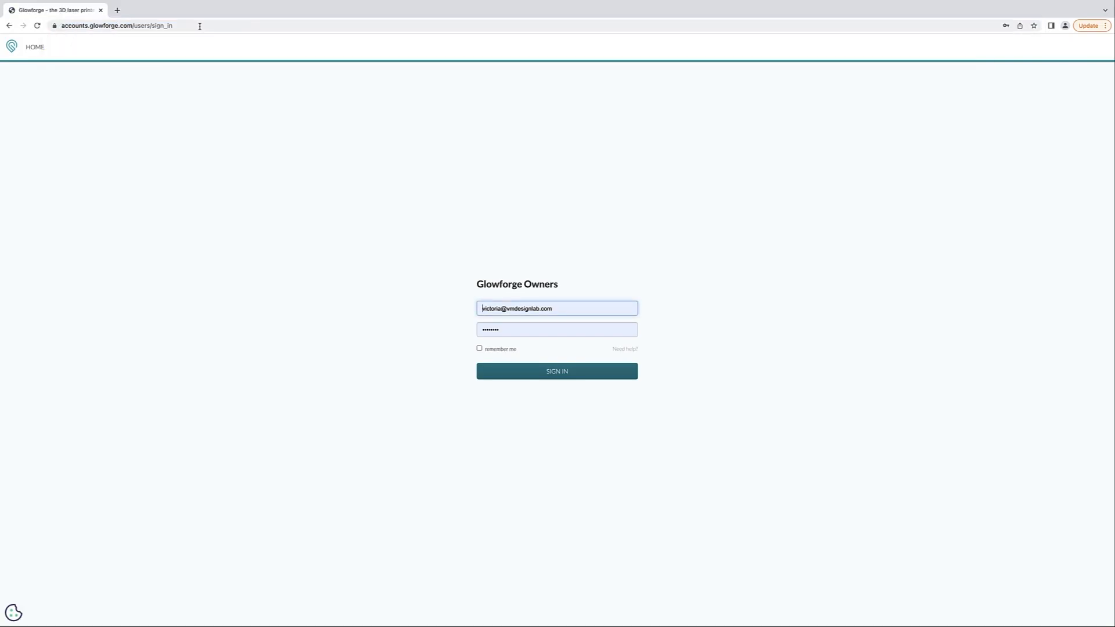
Sign in to Glowforge and start a new empty design showing the maple board
click(556, 370)
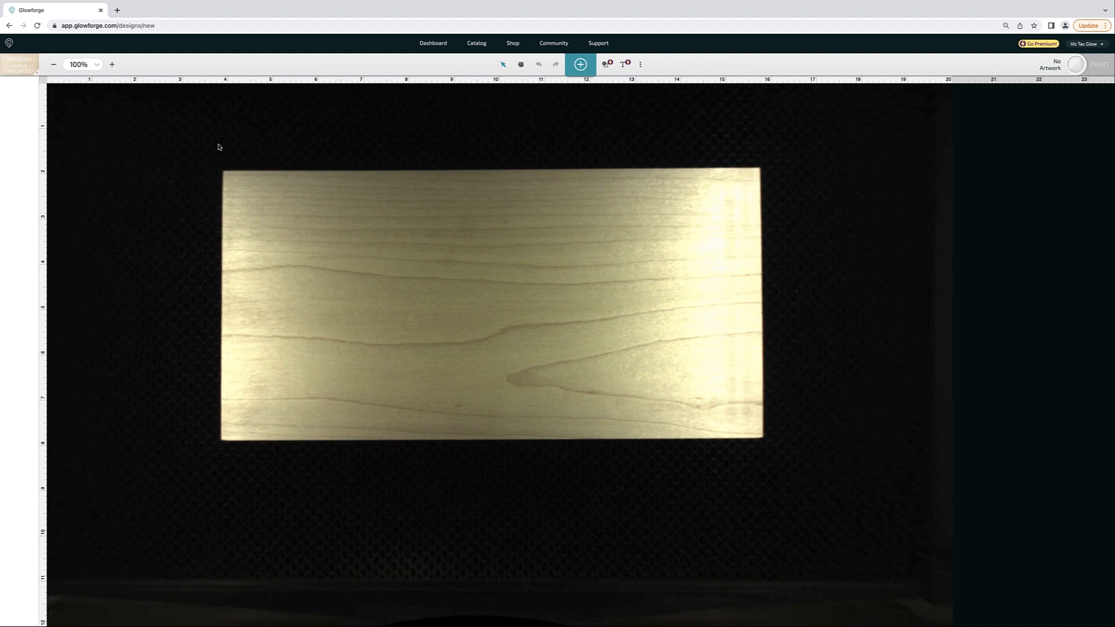
Upload LeafDangleEarrings-01.svg from the computer into the Glowforge design
click(580, 64)
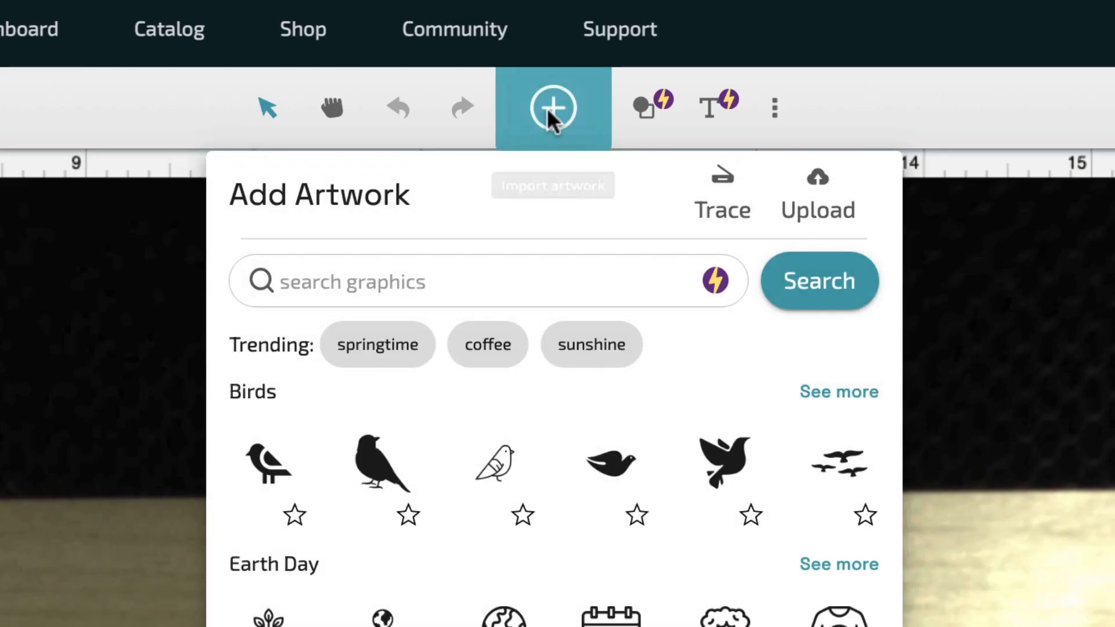
click(817, 192)
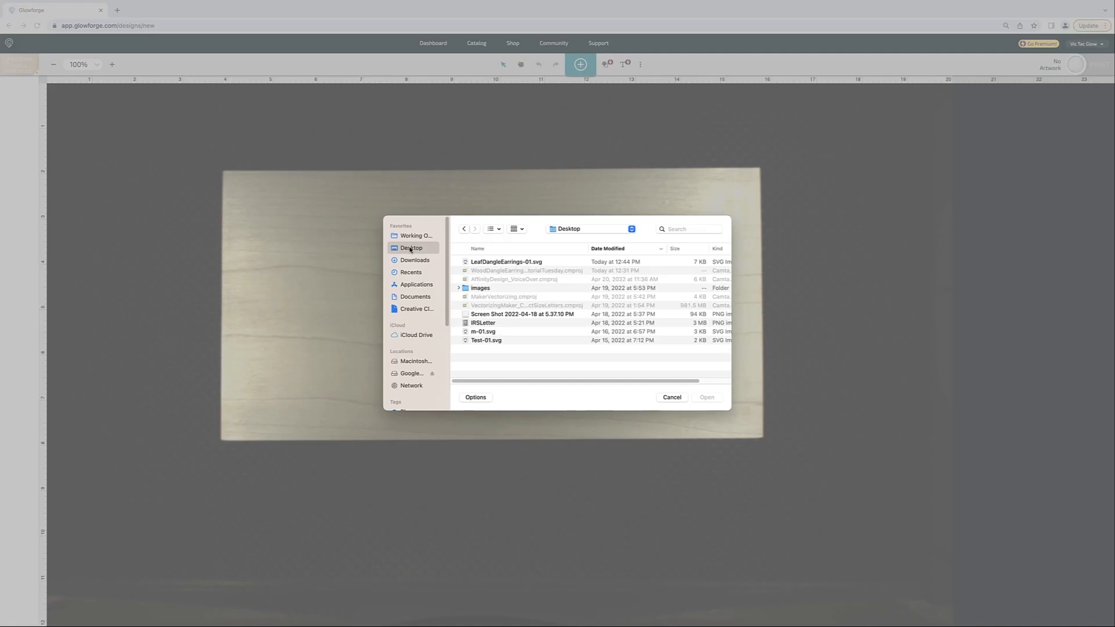
click(505, 261)
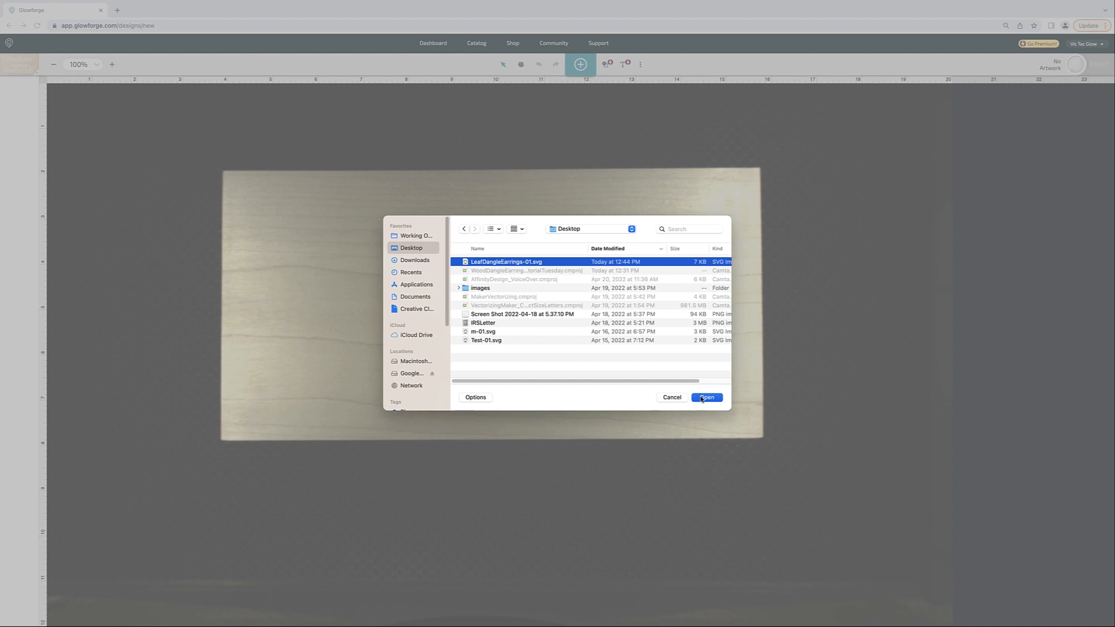
click(705, 397)
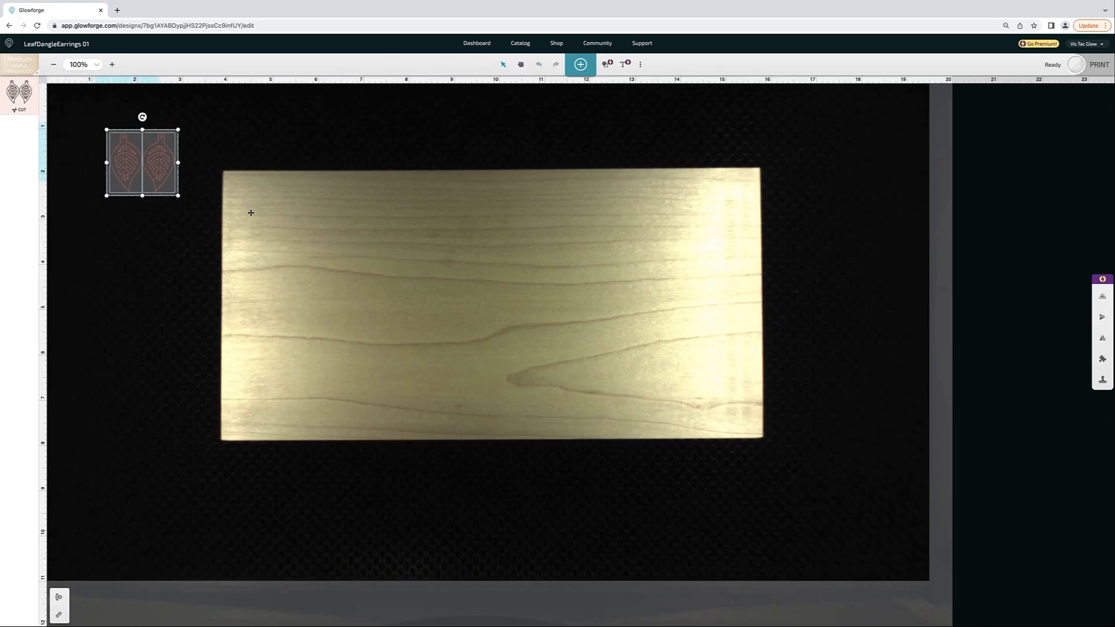
Place the earrings on the Medium Maple Hardwood board with Small - Cut settings at full power
drag(141, 162, 269, 207)
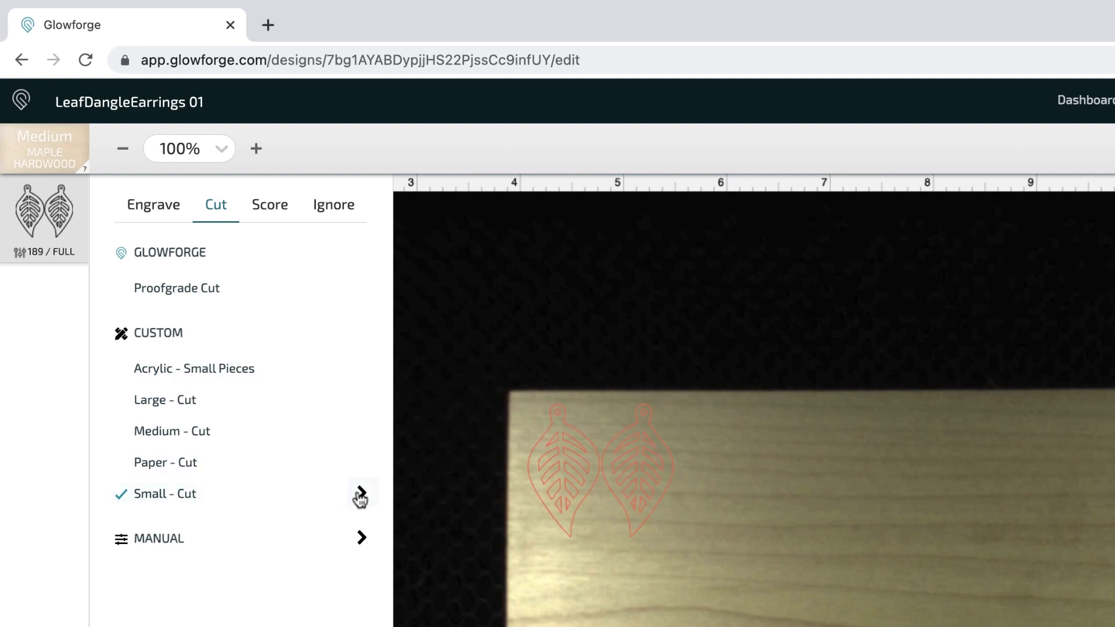
click(361, 496)
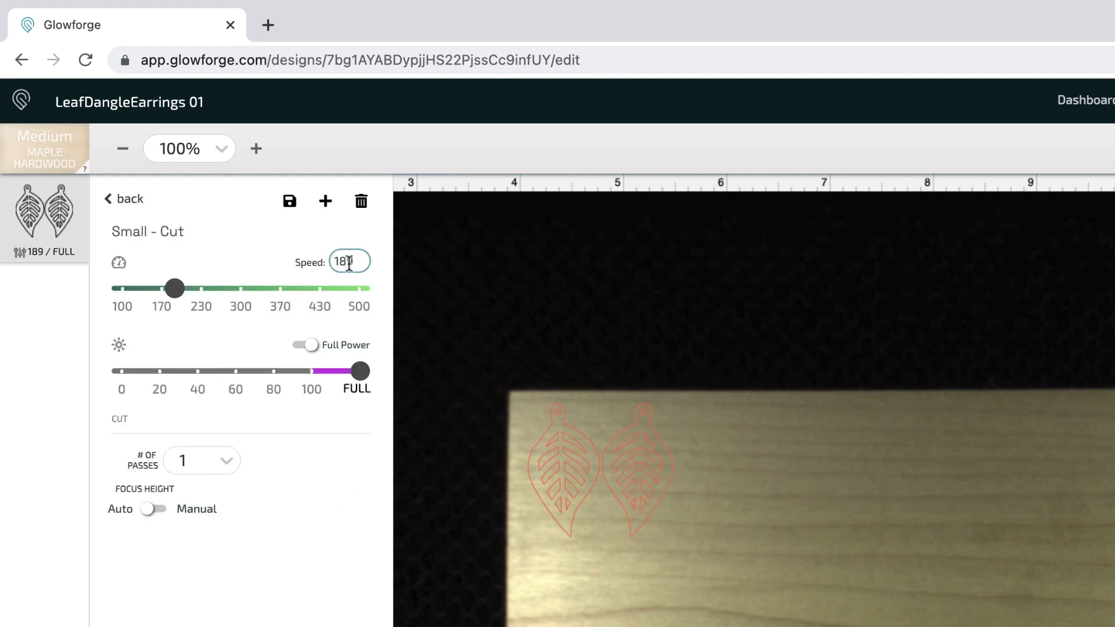